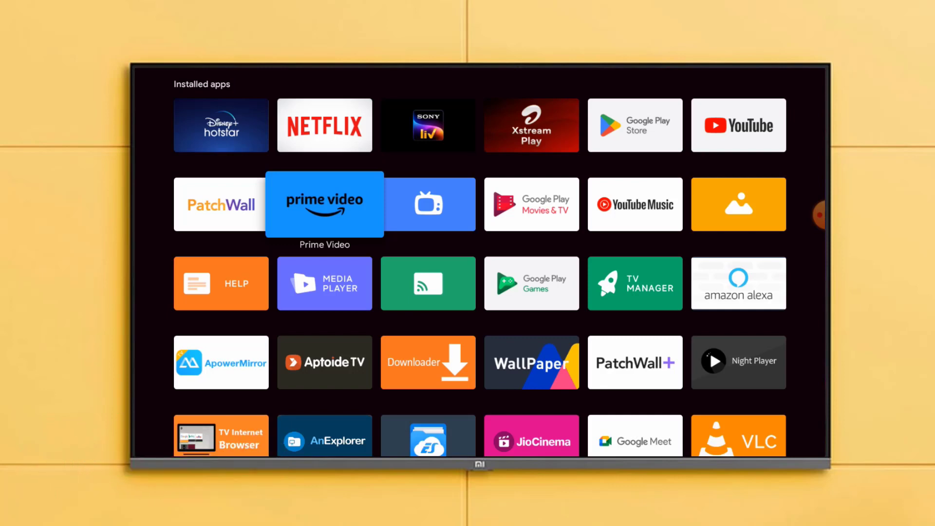
# Open the gear-icon Settings panel from the top of the Apps home screen
pyautogui.scroll(3)
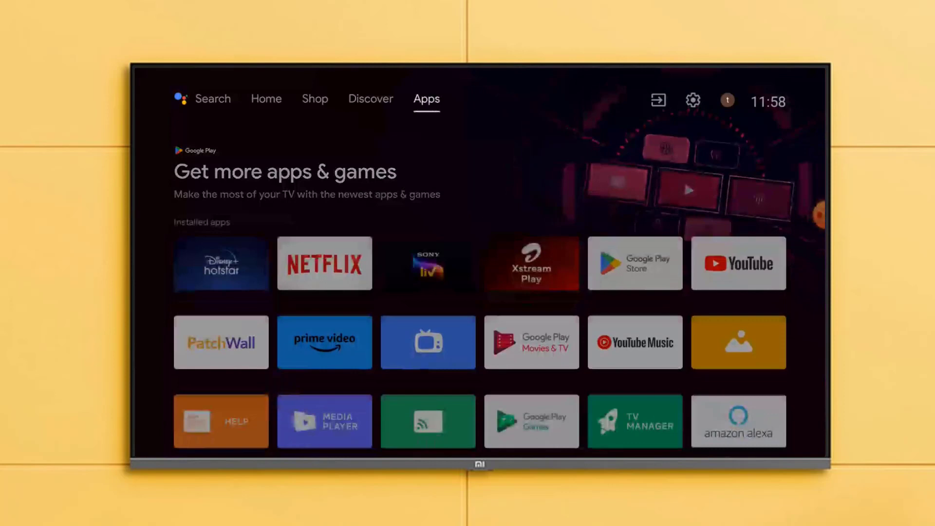
pyautogui.click(692, 100)
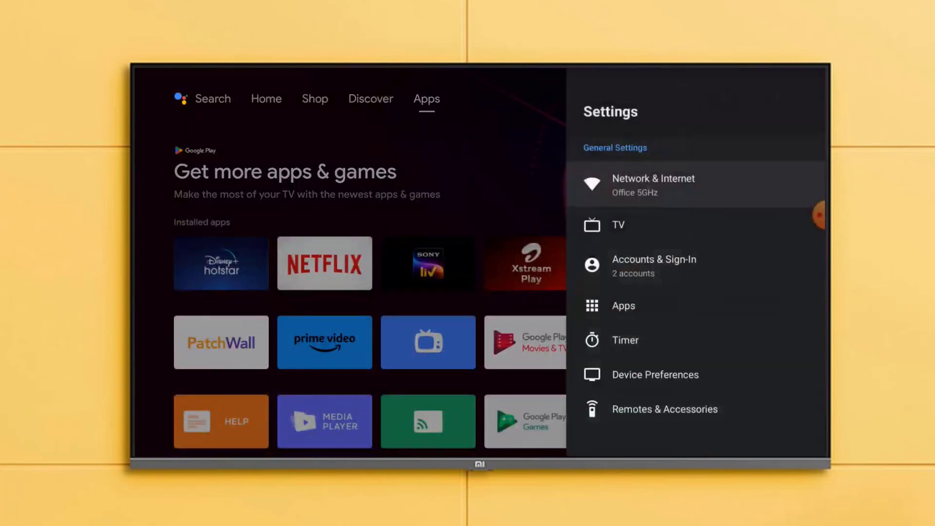
pyautogui.click(653, 185)
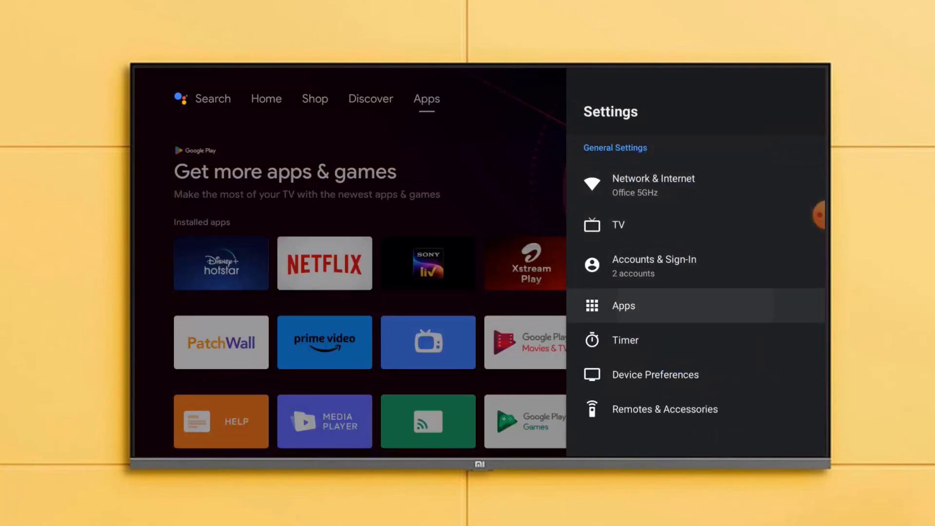
# Go to Apps > See all apps and open Netflix's app info page
pyautogui.click(624, 306)
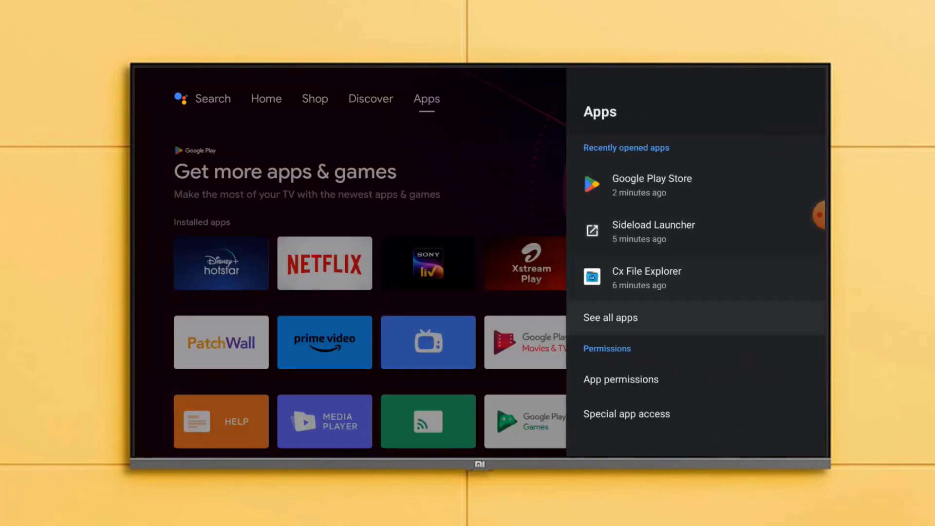
pyautogui.click(610, 317)
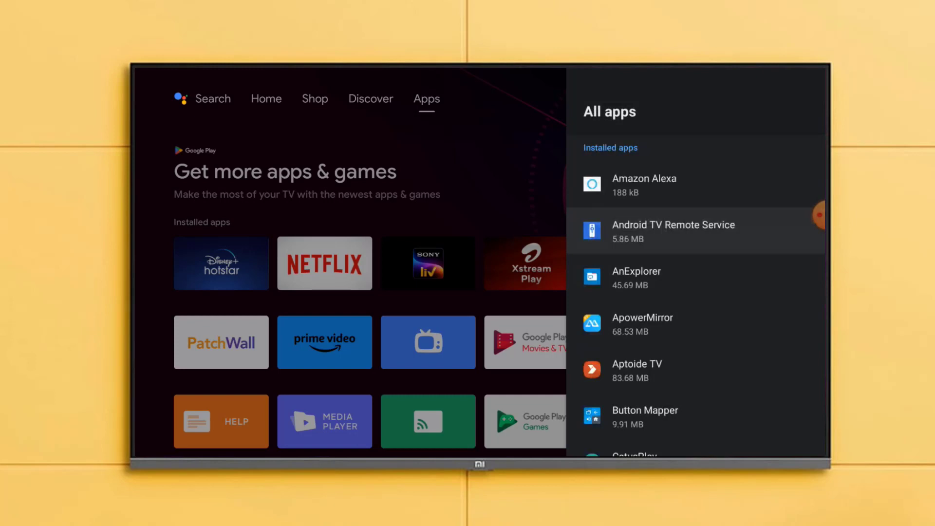
pyautogui.scroll(-3)
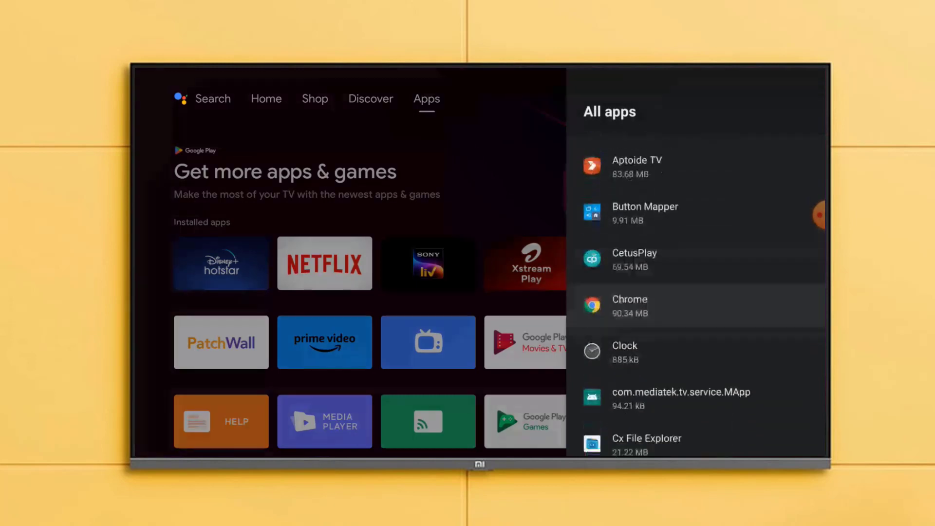
pyautogui.scroll(-3)
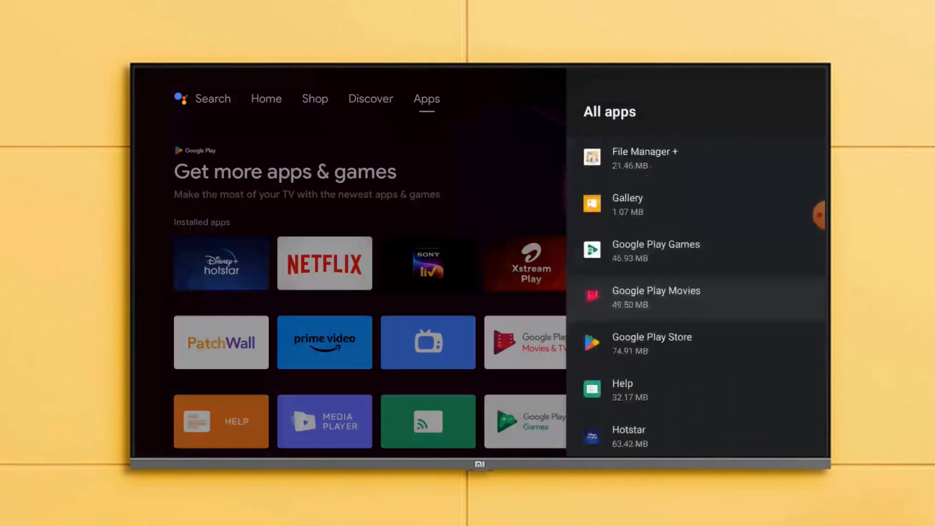
pyautogui.scroll(-3)
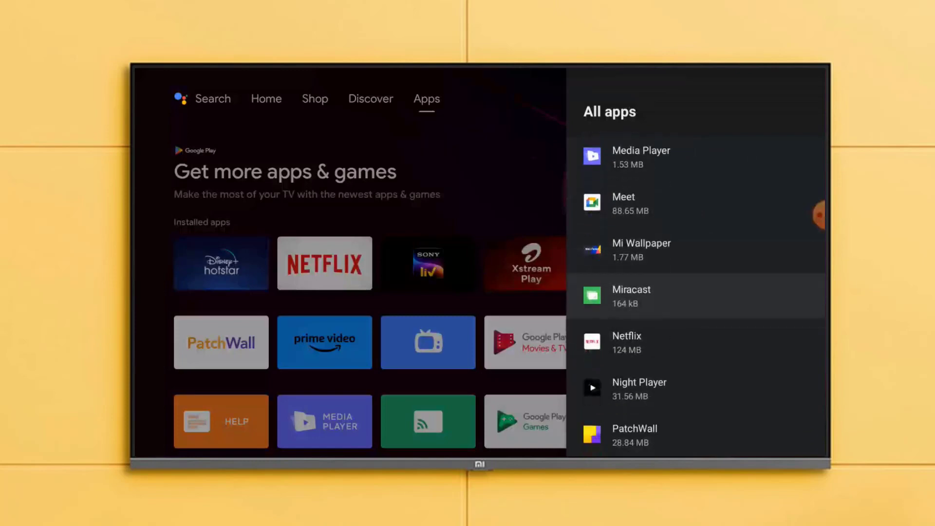
pyautogui.click(626, 343)
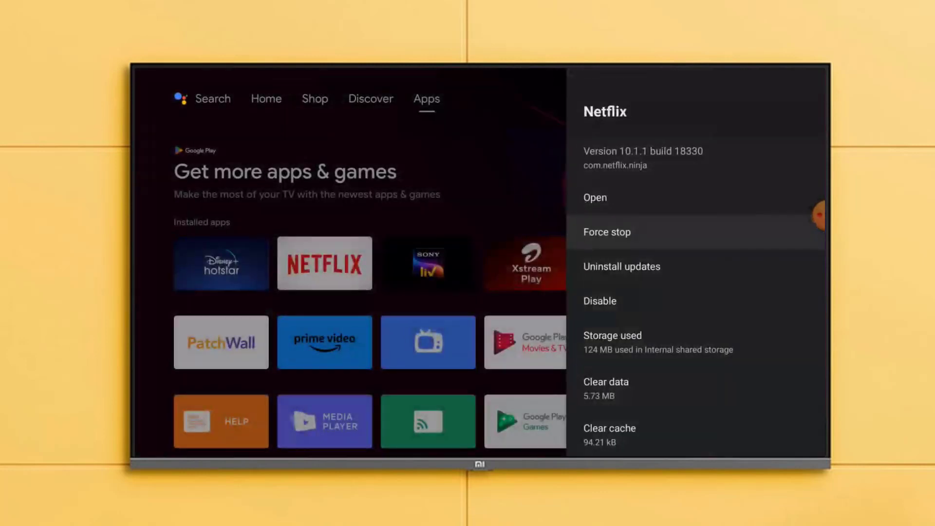
# Force-stop Netflix, then clear its data and cache
pyautogui.click(622, 267)
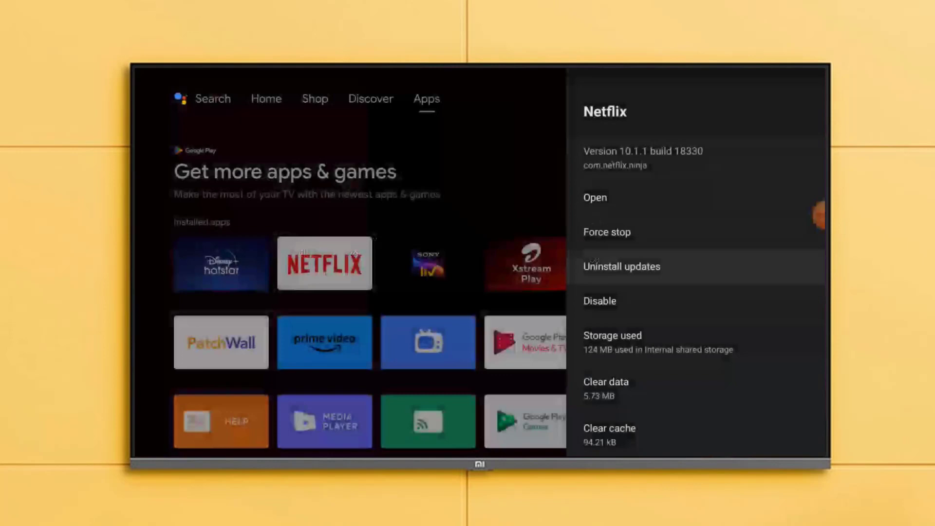
pyautogui.scroll(-3)
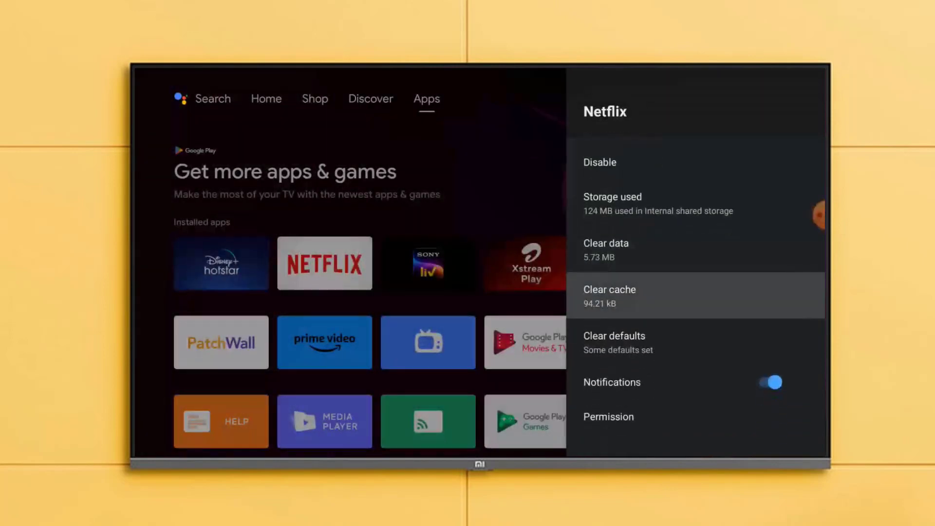
pyautogui.scroll(3)
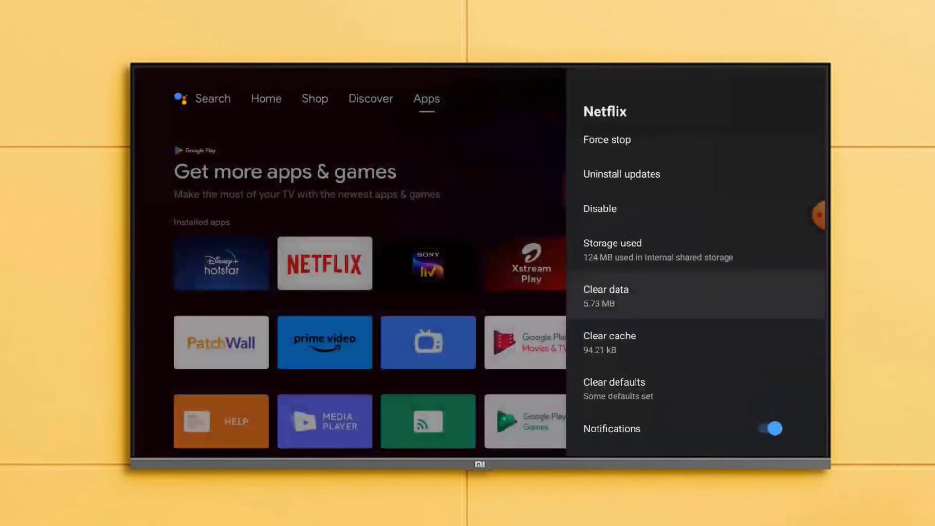
pyautogui.click(606, 290)
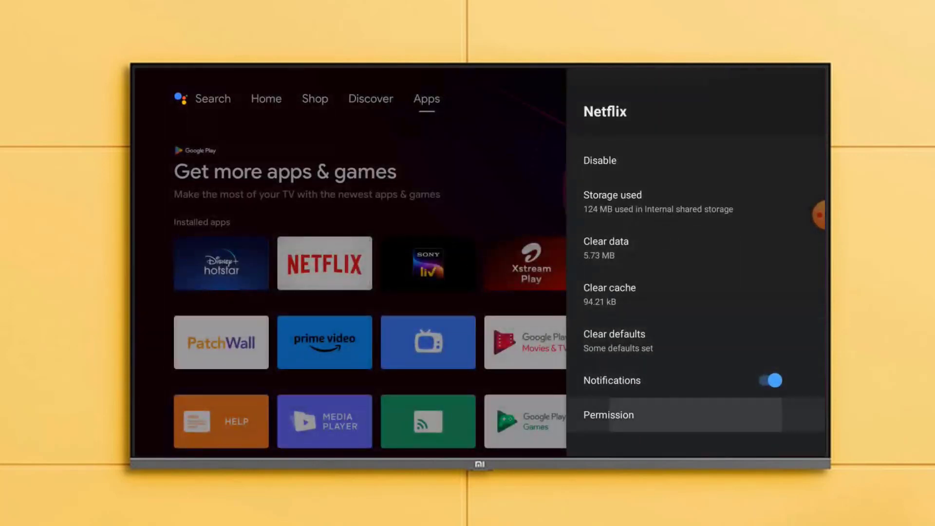
pyautogui.click(609, 414)
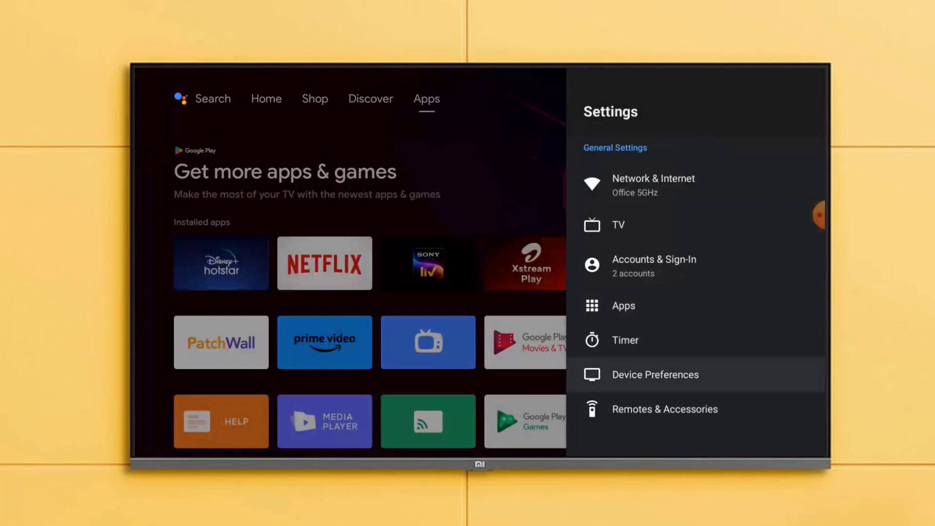
# Under Device Preferences > Date & time, switch Automatic date & time to Off
pyautogui.click(655, 374)
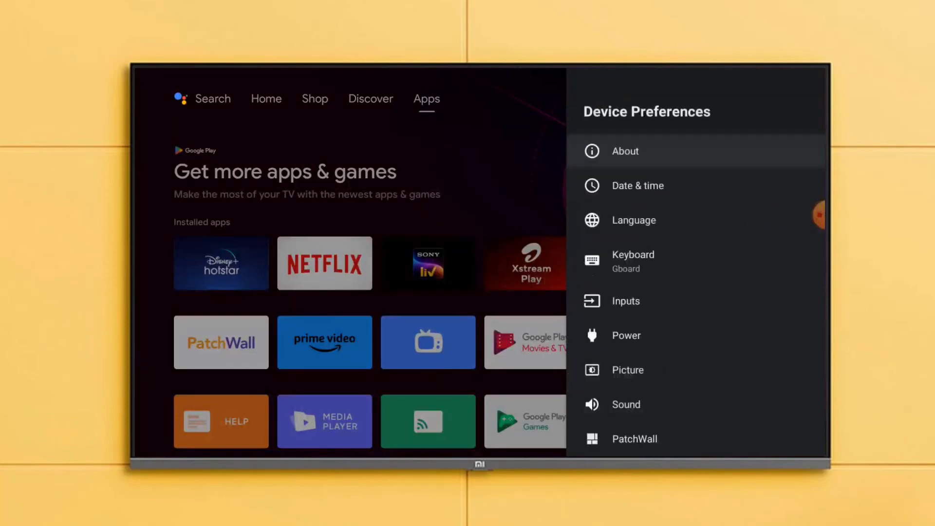
pyautogui.click(637, 186)
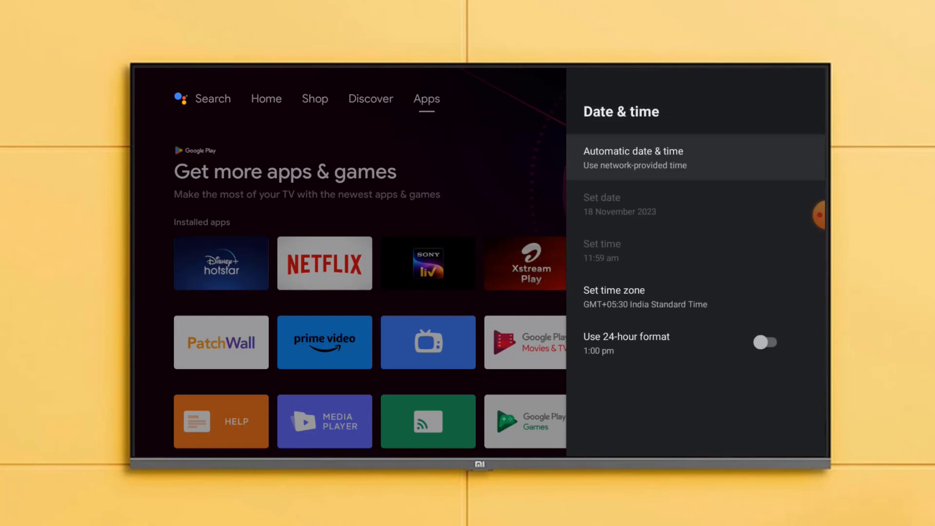
pyautogui.click(634, 158)
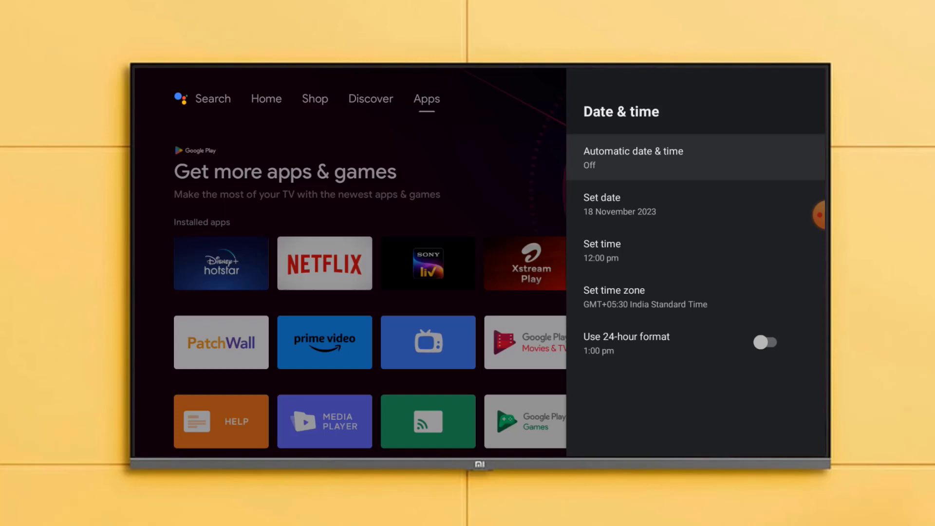
pyautogui.click(633, 157)
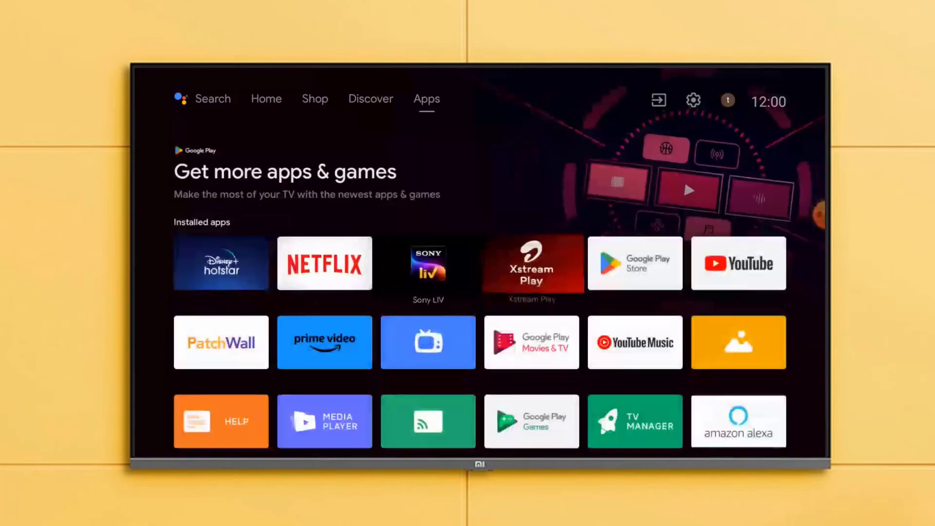
# Search Google Play Store for Netflix and open its store page
pyautogui.click(635, 263)
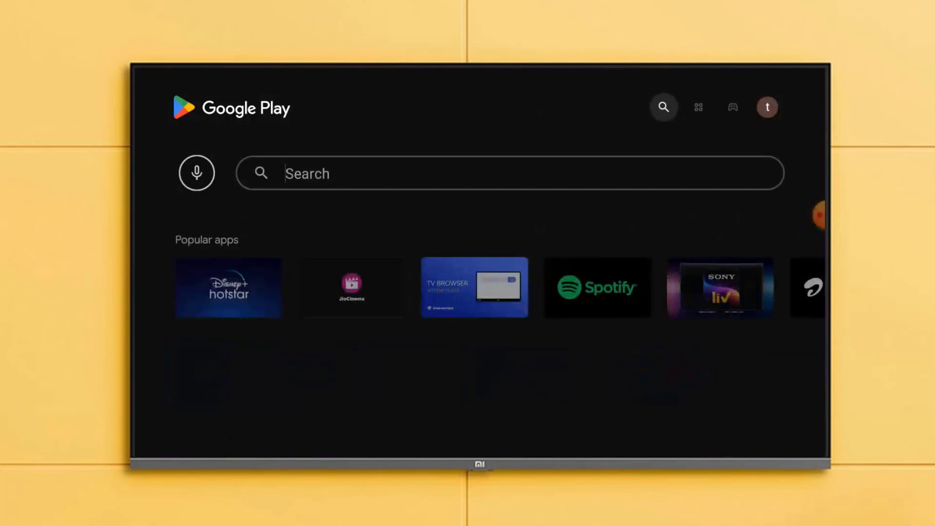
pyautogui.write('n')
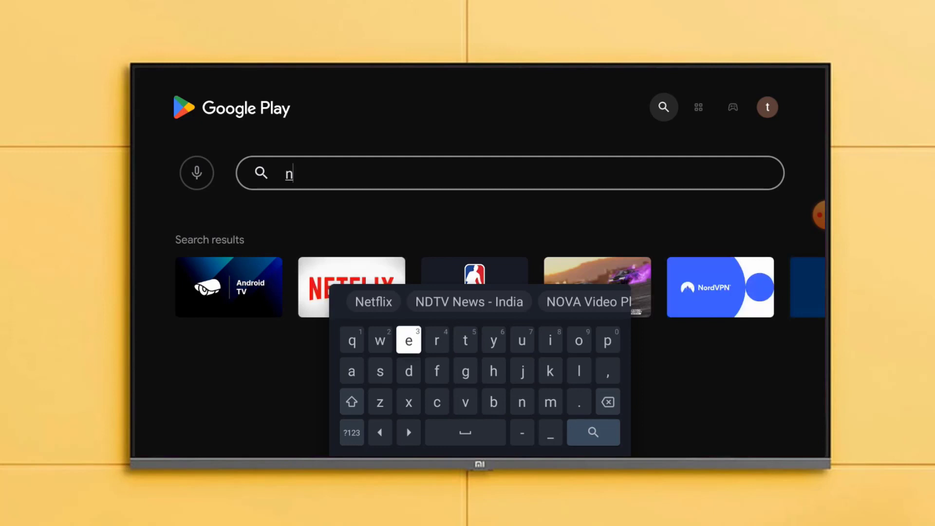
pyautogui.click(372, 301)
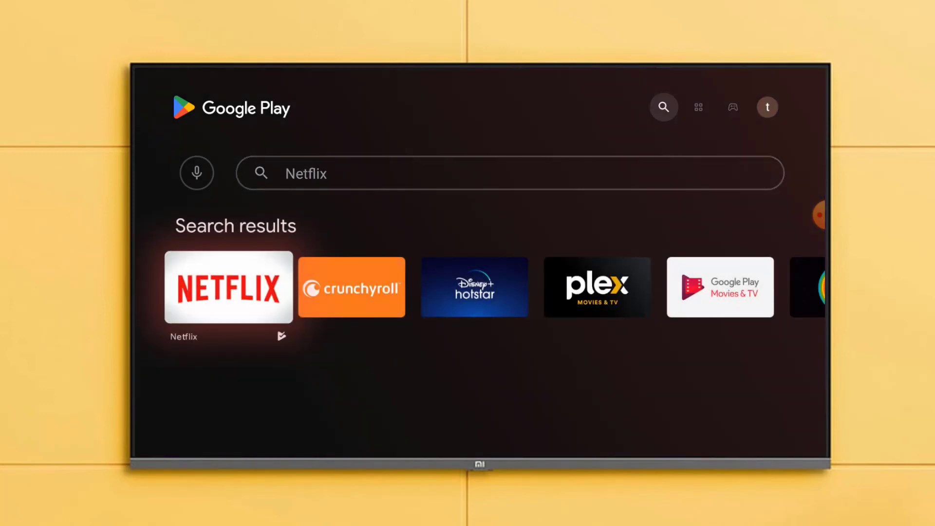
pyautogui.click(228, 288)
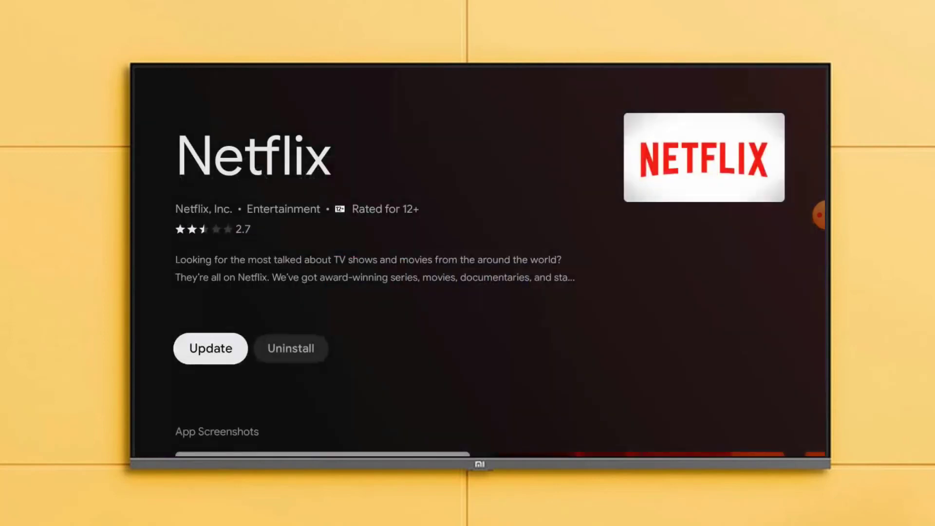